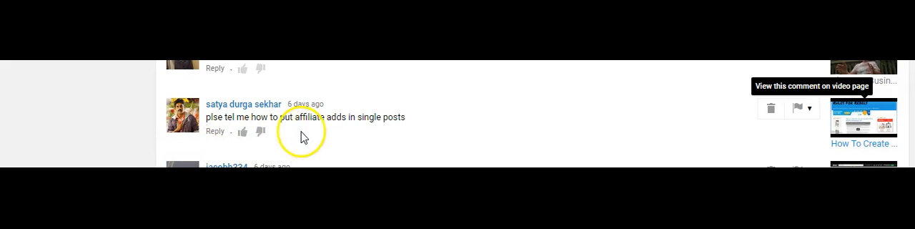
pyautogui.moveTo(666, 135)
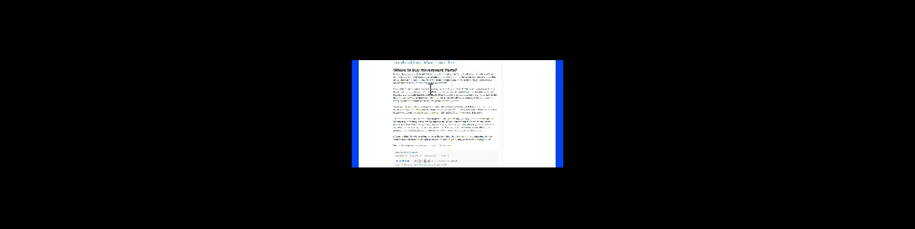
# Step: Edit the post with the book cover image and scroll down through the draft in the Compose editor
pyautogui.click(460, 92)
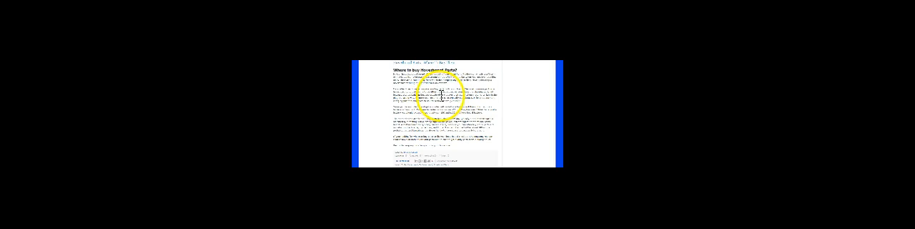
pyautogui.scroll(-3)
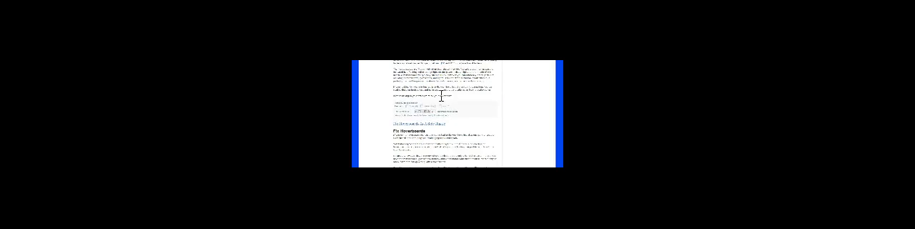
pyautogui.scroll(-3)
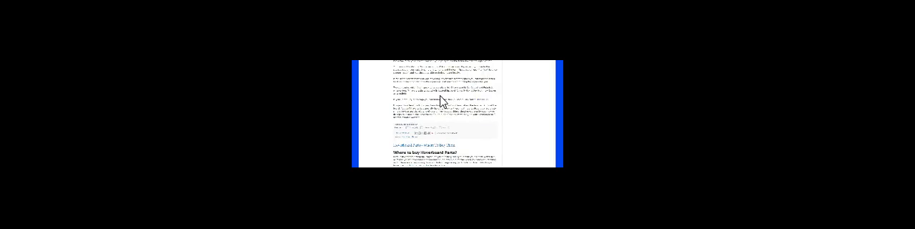
pyautogui.scroll(-3)
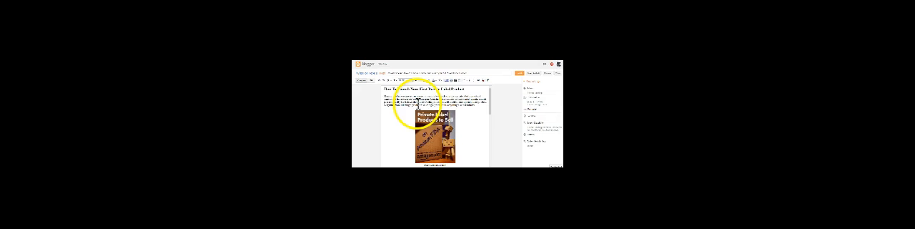
pyautogui.scroll(-3)
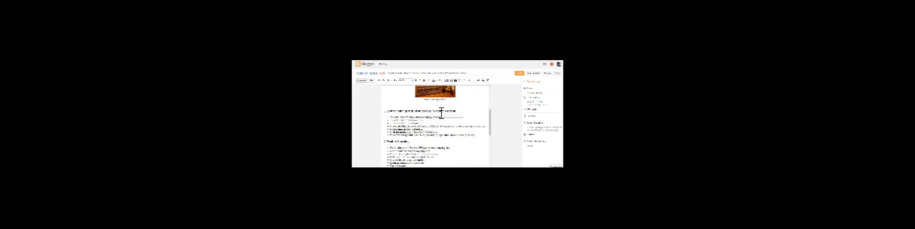
pyautogui.scroll(-3)
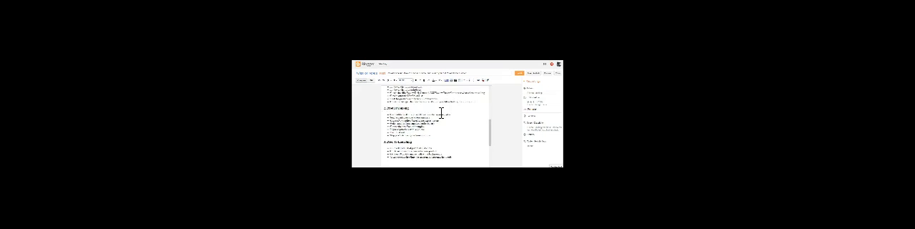
pyautogui.scroll(-3)
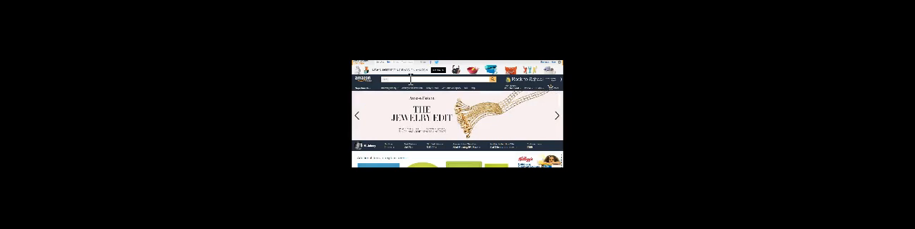
# Step: Switch to the Amazon tab to find the product for the affiliate link
pyautogui.click(428, 78)
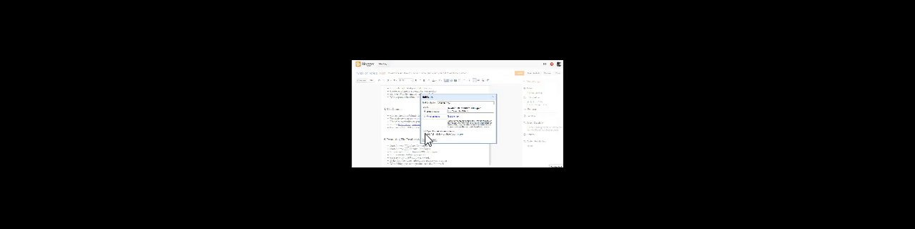
pyautogui.moveTo(426, 142)
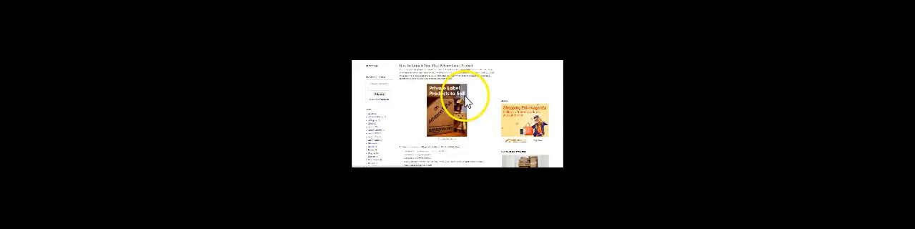
# Step: Scroll through the live blog post to view the published update
pyautogui.scroll(-3)
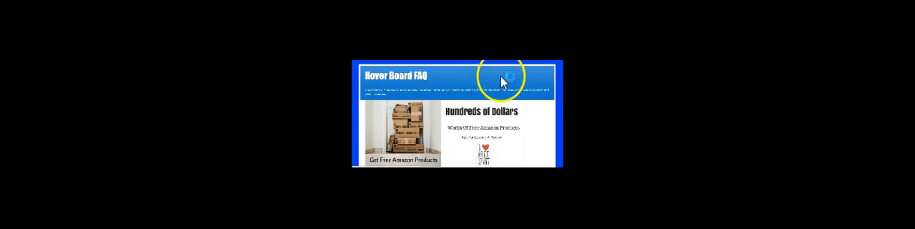
# Step: Scroll down the Hover Board FAQ blog to the Amazon product image
pyautogui.scroll(-3)
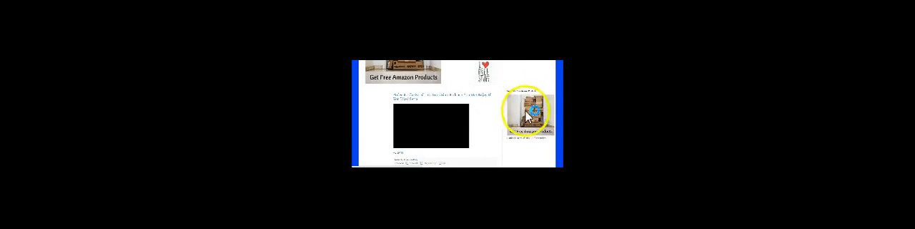